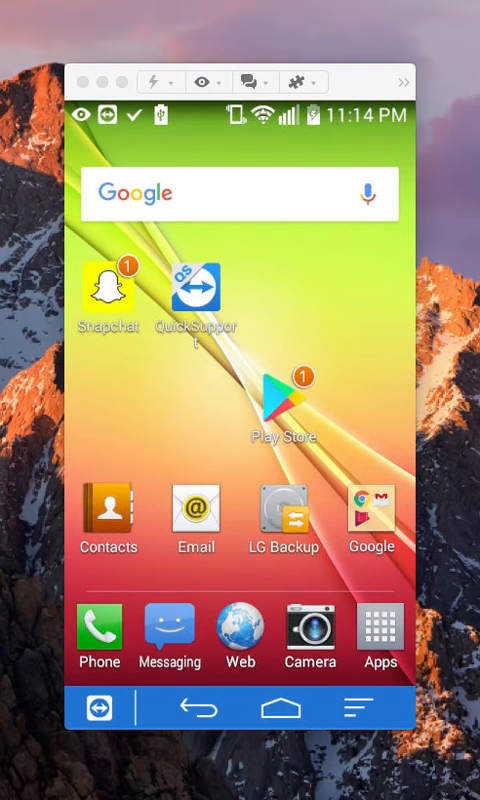
Launch Snapchat from the Android home screen to reach its camera.
left_click(104, 290)
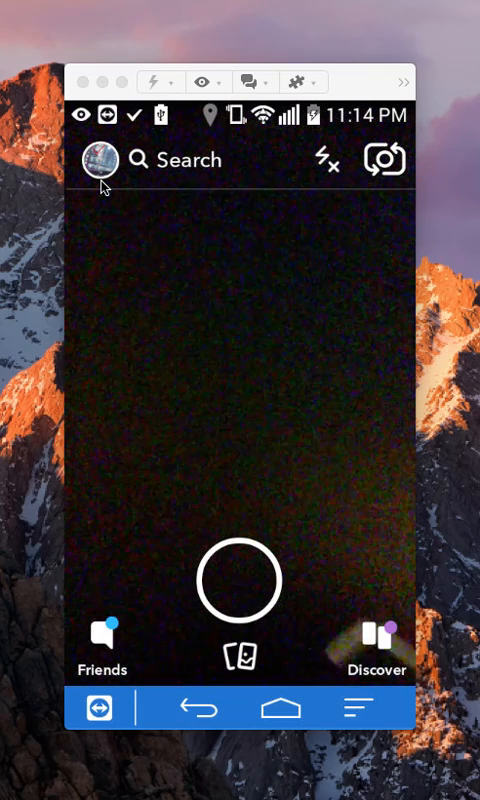
Open the profile page from the avatar, then the gear-icon Settings.
left_click(101, 160)
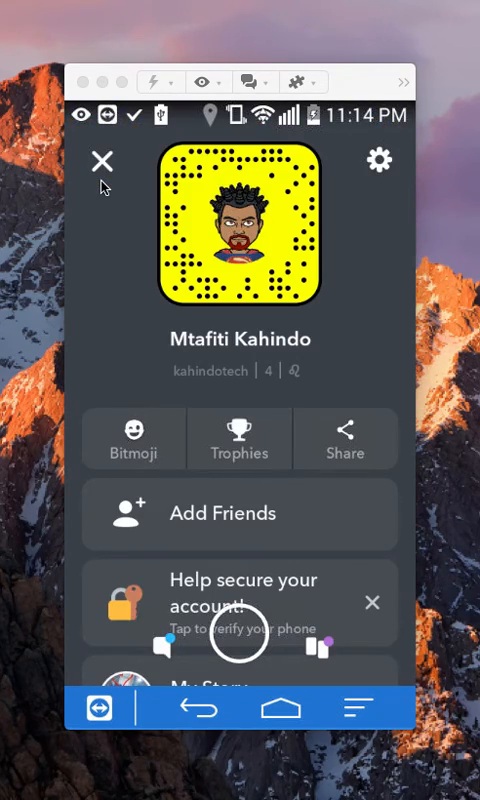
mouse_move(367, 204)
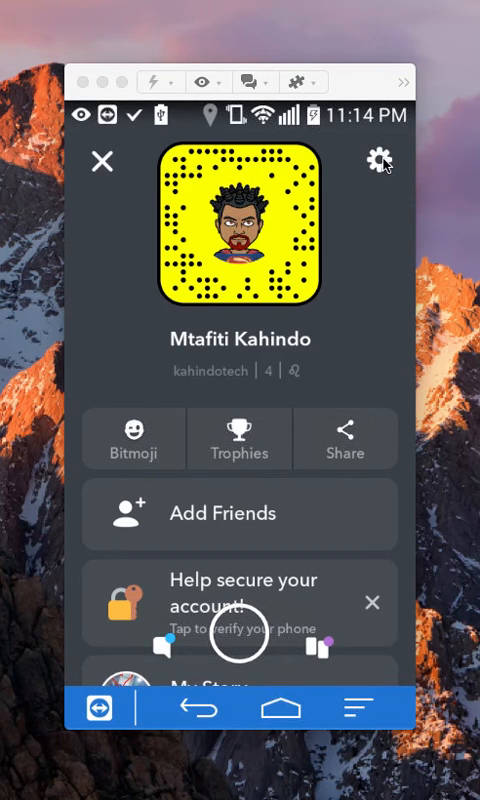
left_click(380, 161)
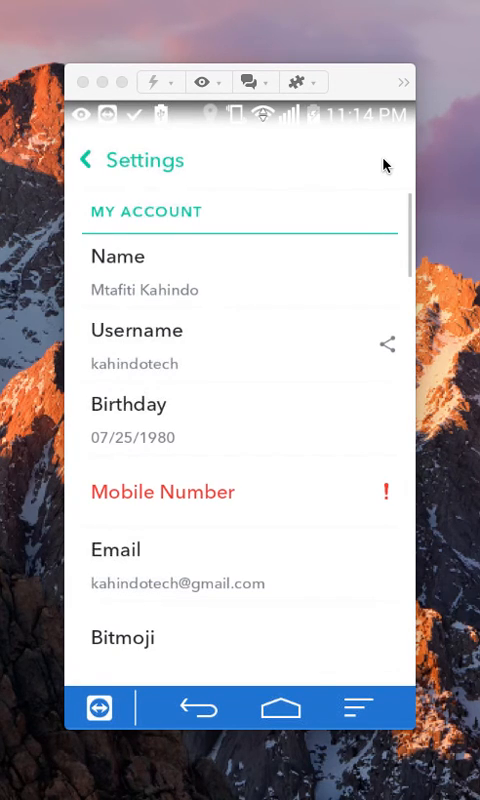
Scroll Settings down to Account Actions and open Clear Conversations.
scroll("down", 3)
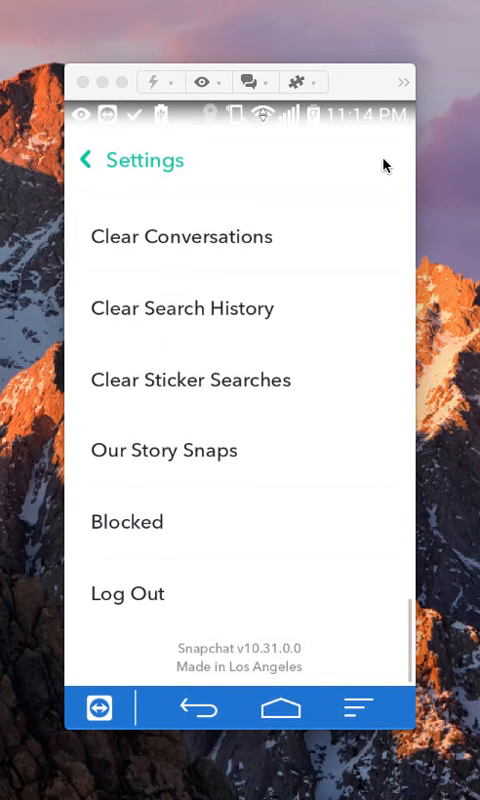
scroll("down", 3)
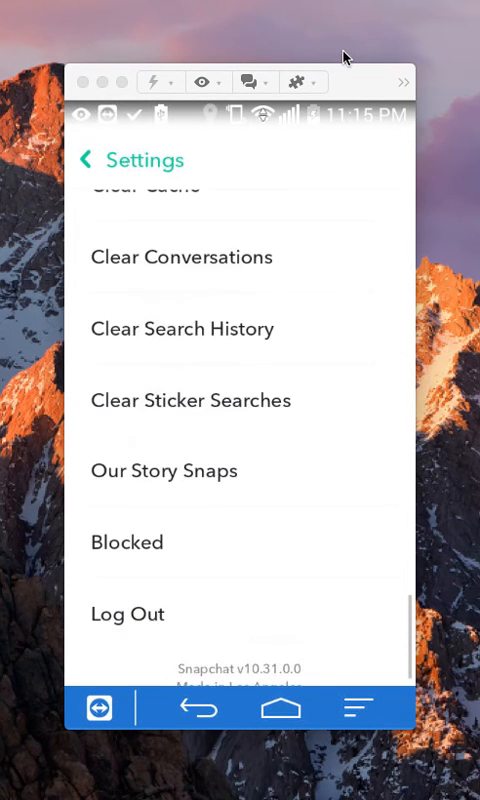
scroll("down", 3)
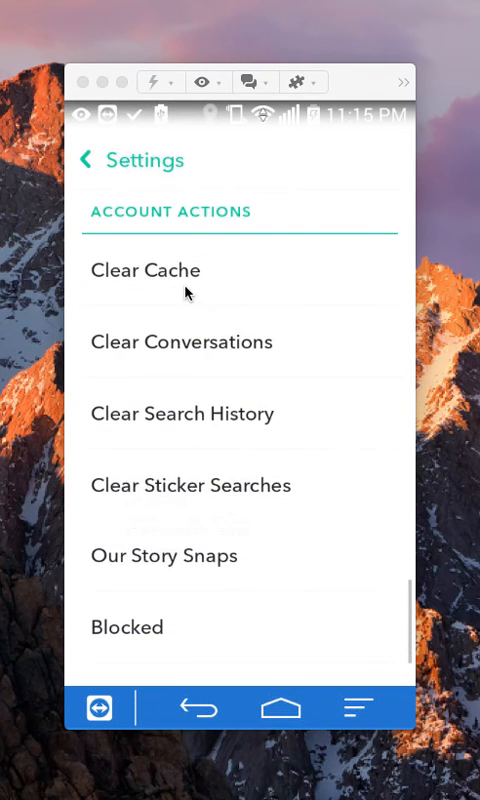
mouse_move(167, 355)
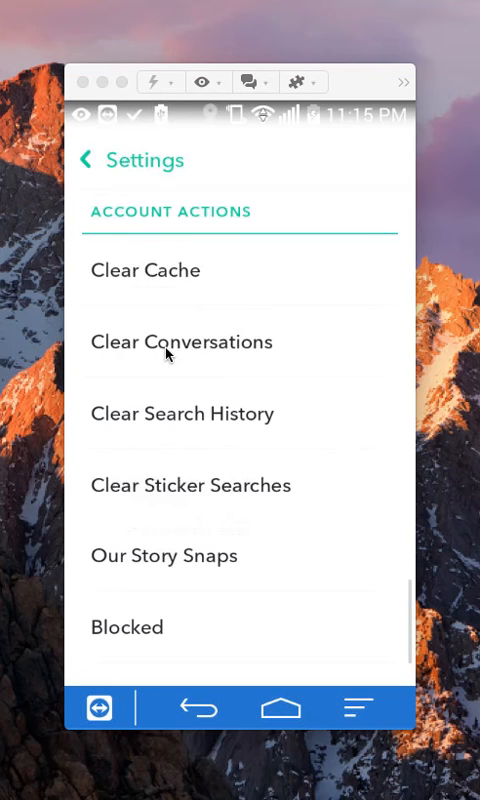
left_click(181, 341)
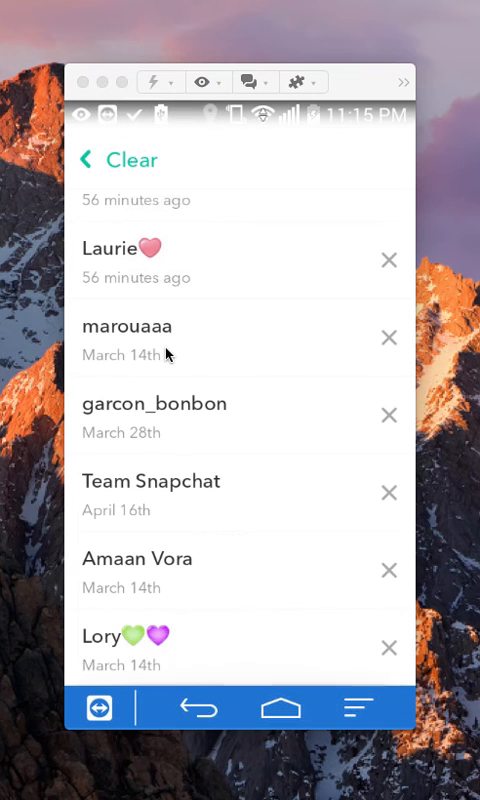
scroll("down", 3)
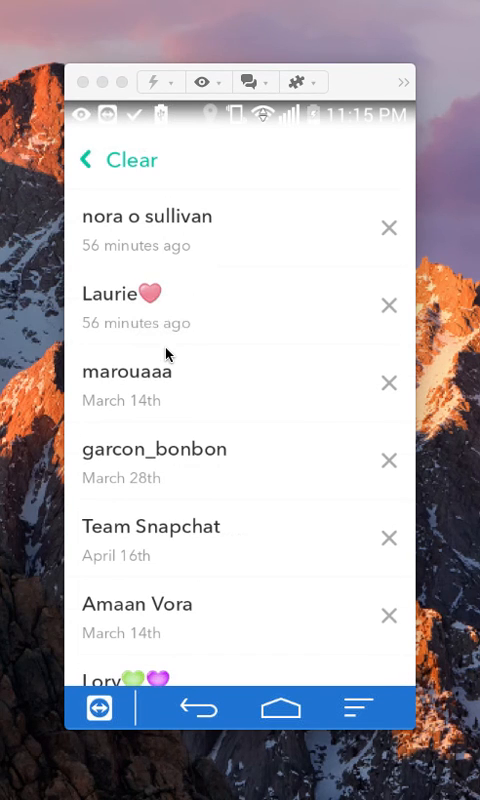